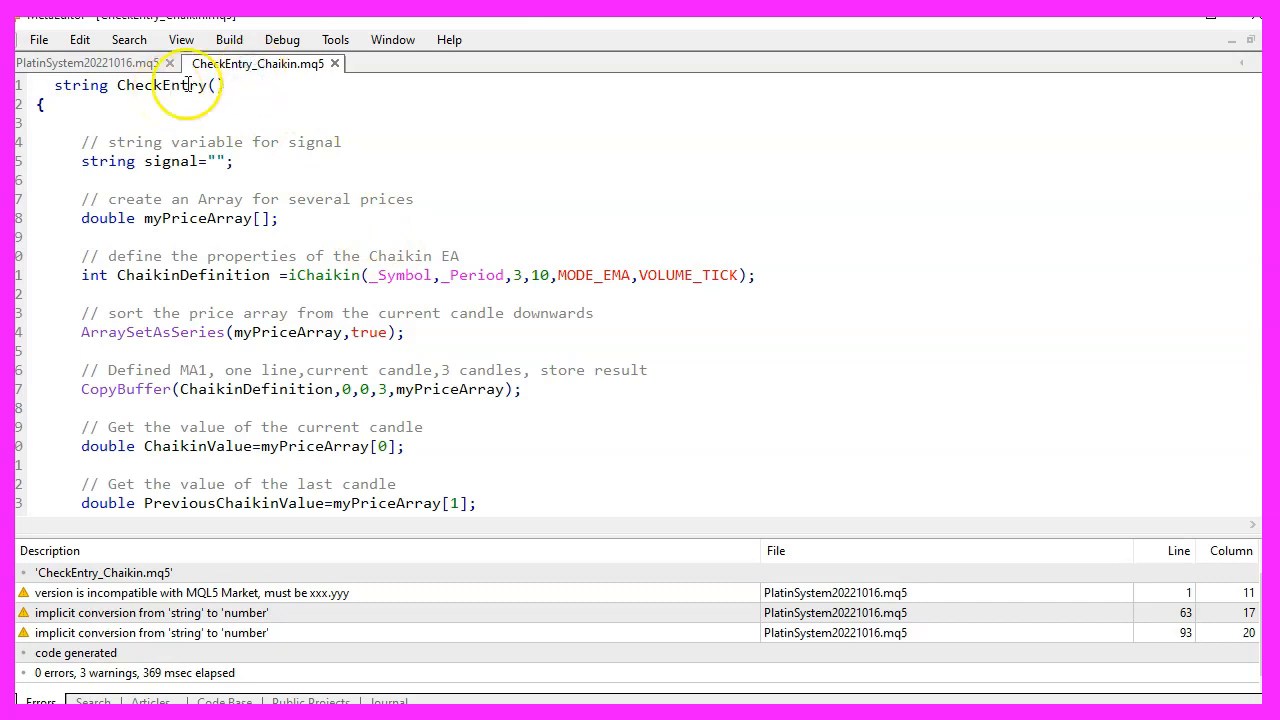
mouse_move(212, 84)
text())
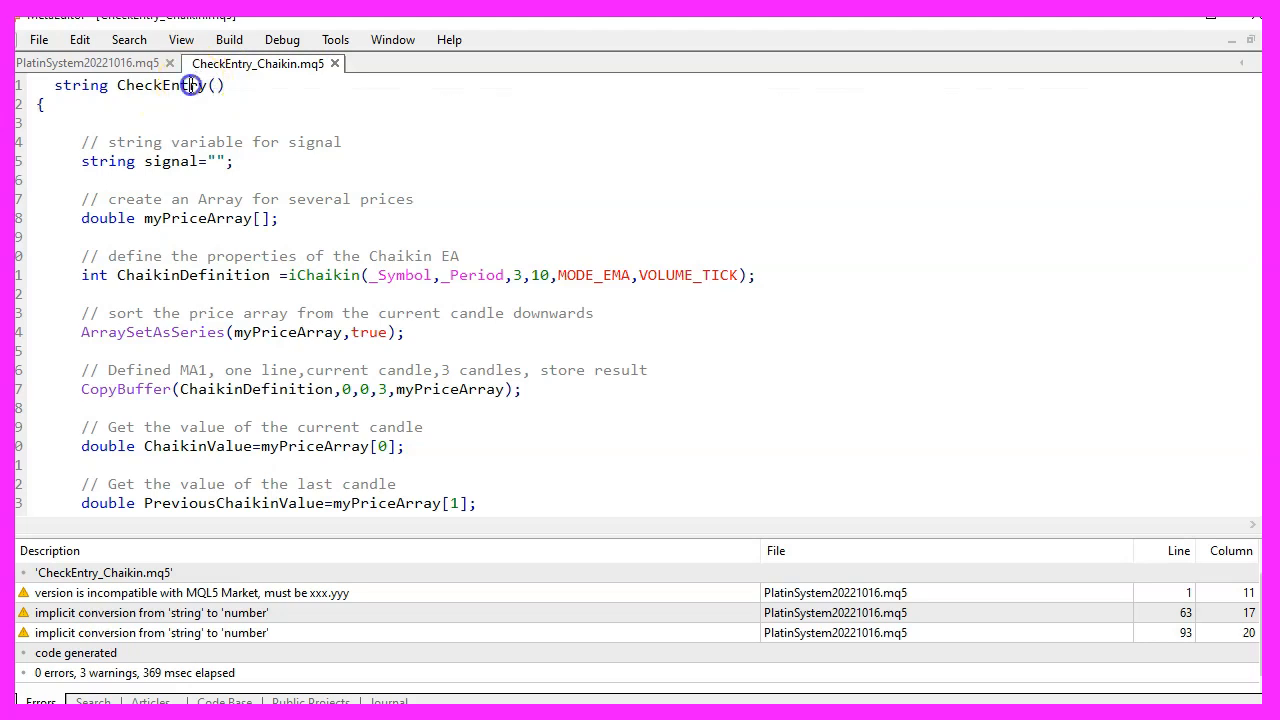
Walk through the CheckEntry function: signal variable, myPriceArray, and the symbol and period arguments.
double_click(158, 84)
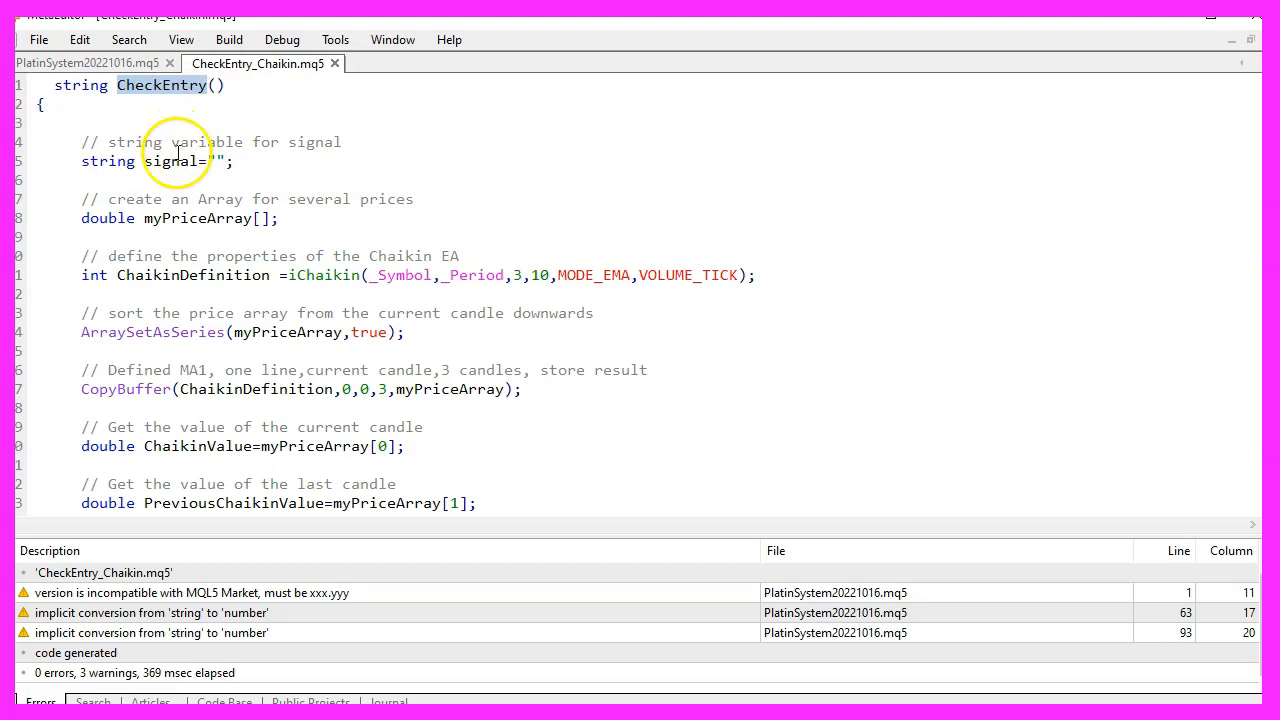
double_click(172, 160)
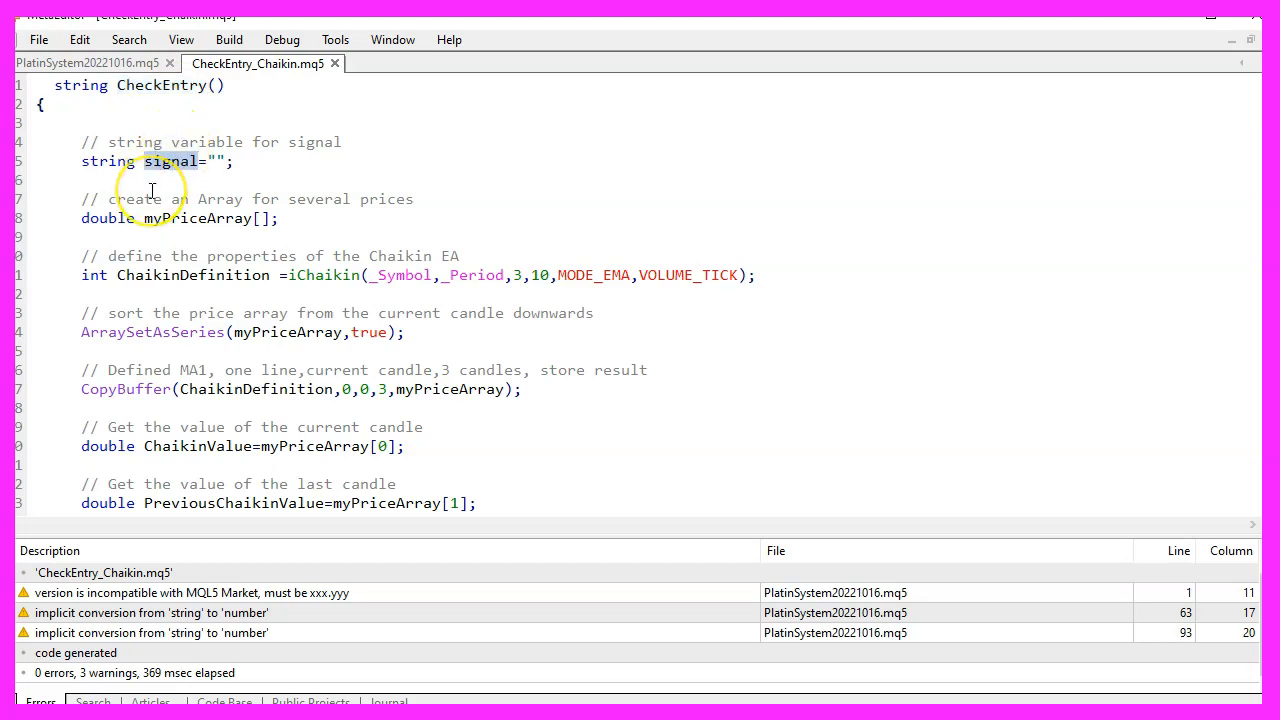
mouse_move(116, 160)
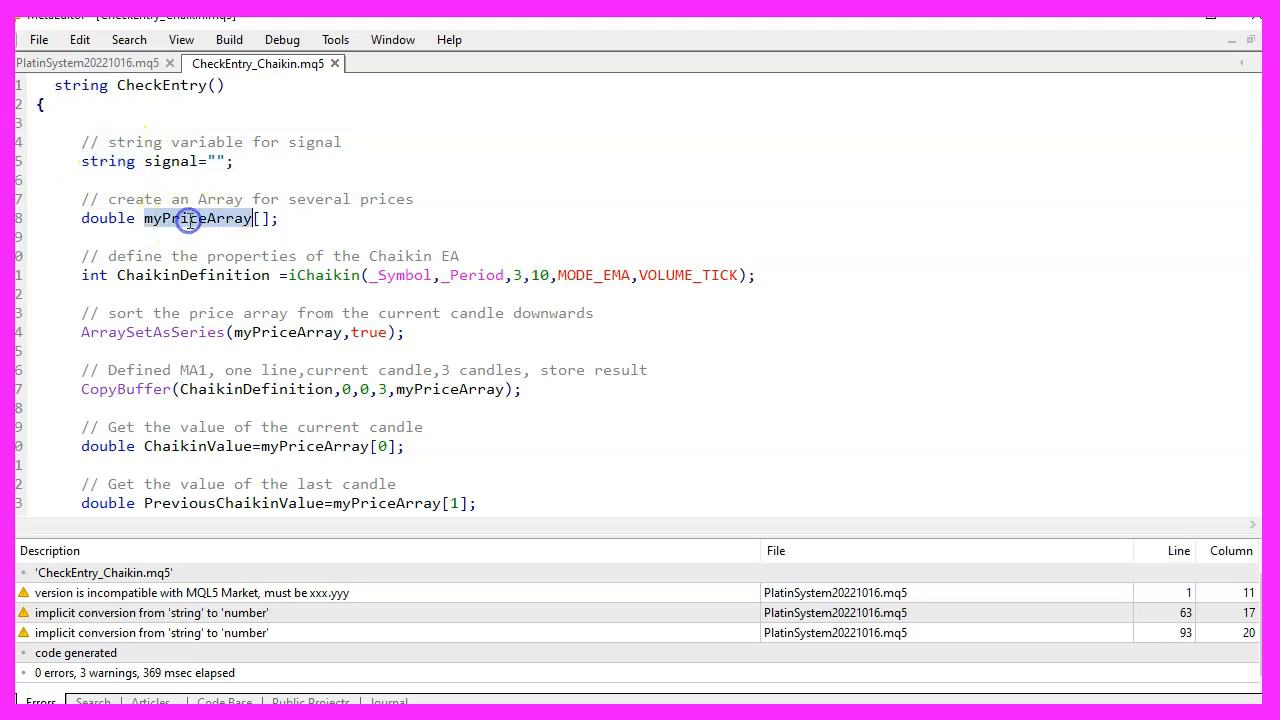
double_click(322, 276)
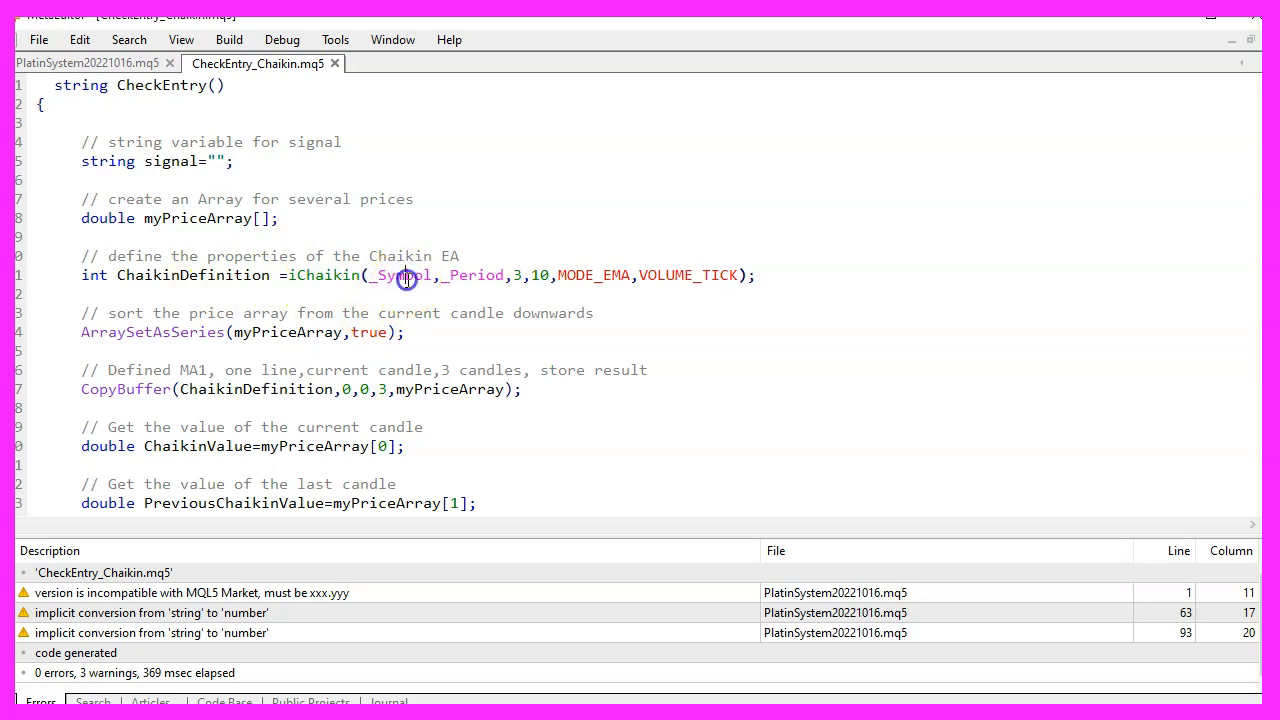
mouse_move(472, 276)
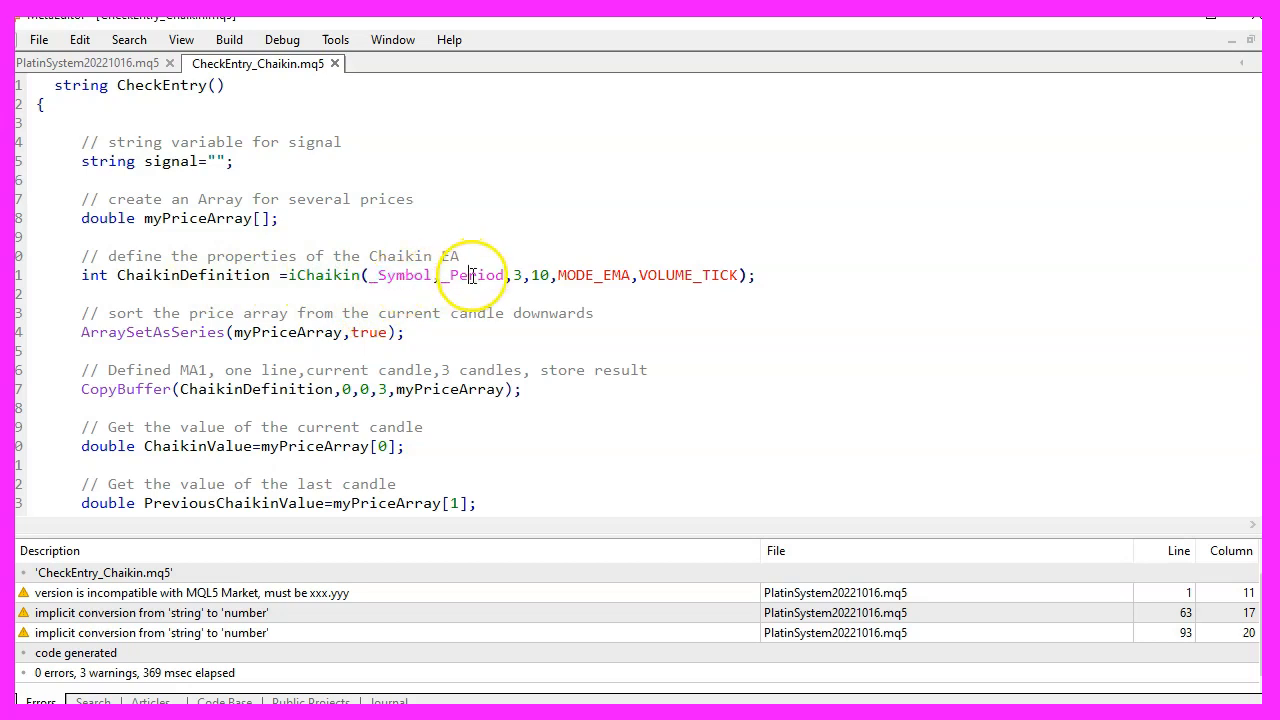
double_click(476, 276)
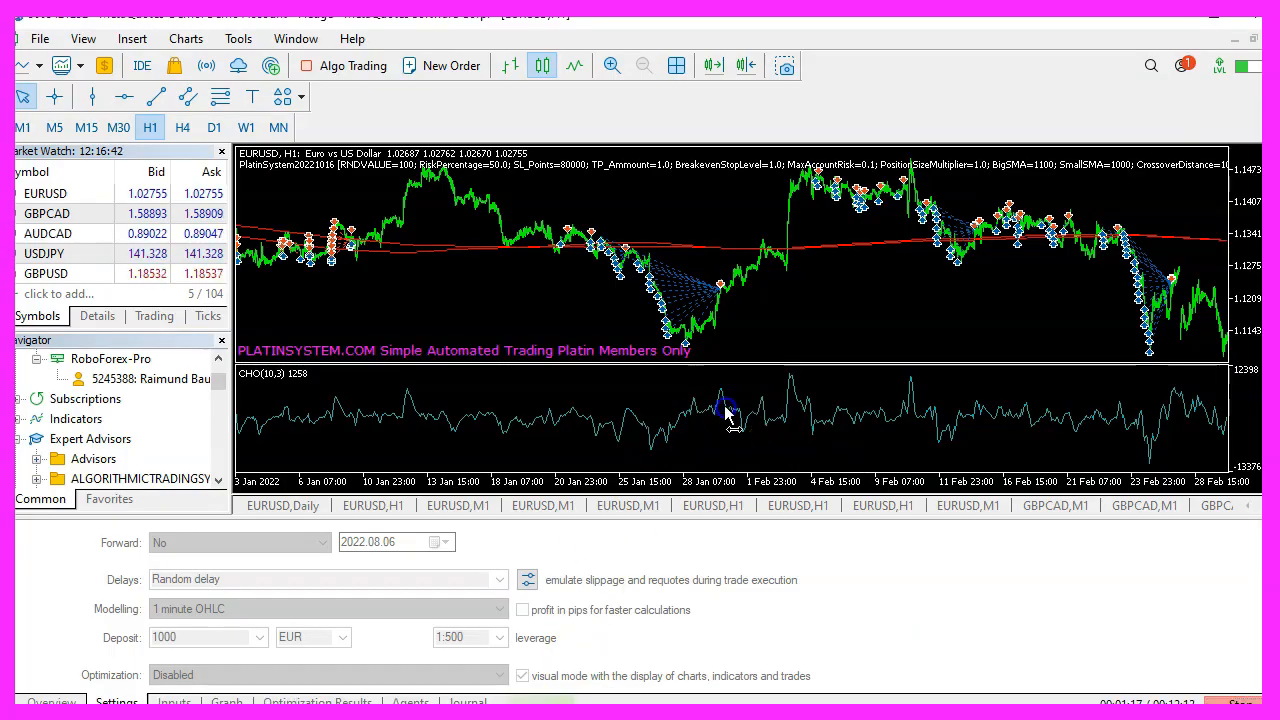
Review the Chaikin oscillator's indicator settings and dismiss them unchanged.
double_click(726, 410)
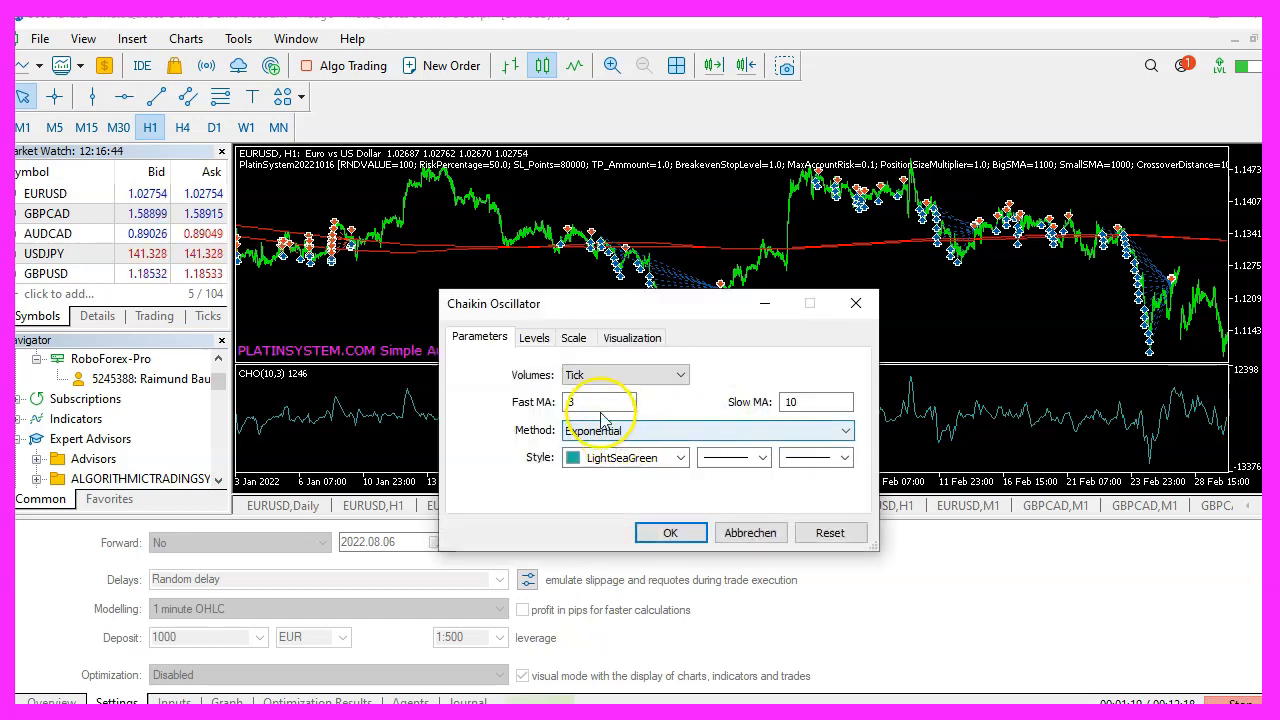
click(600, 402)
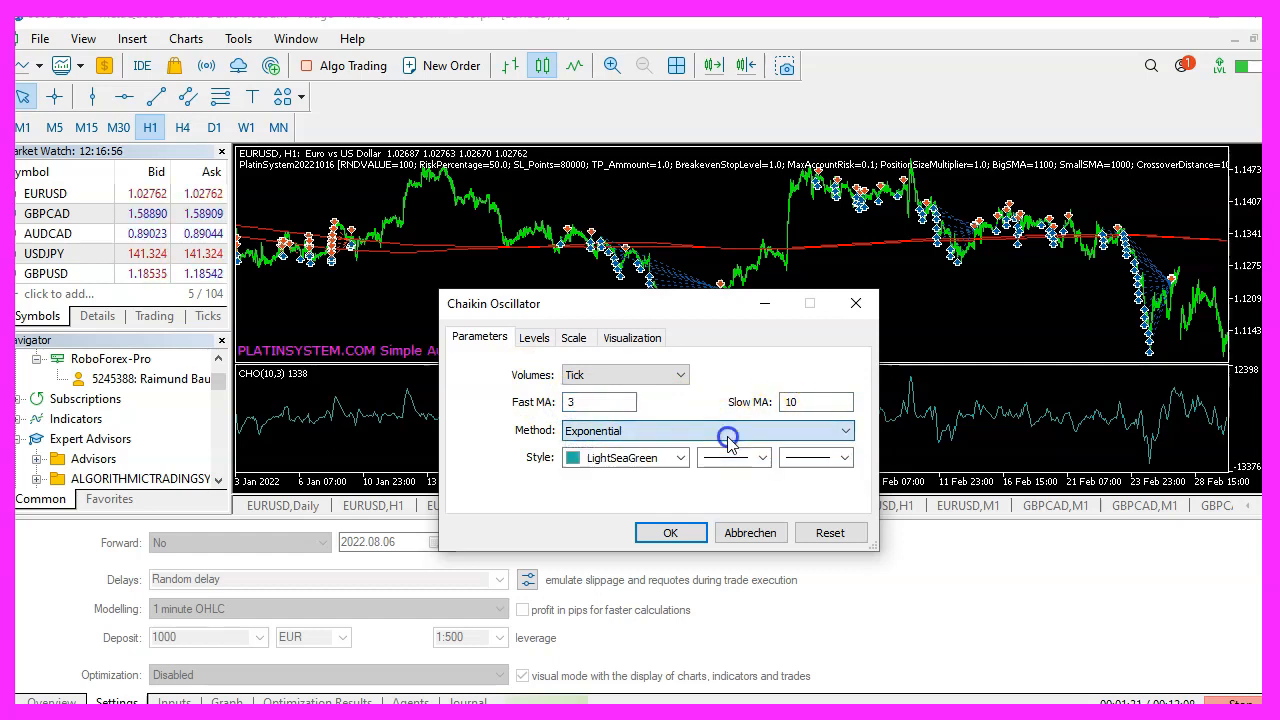
mouse_move(658, 430)
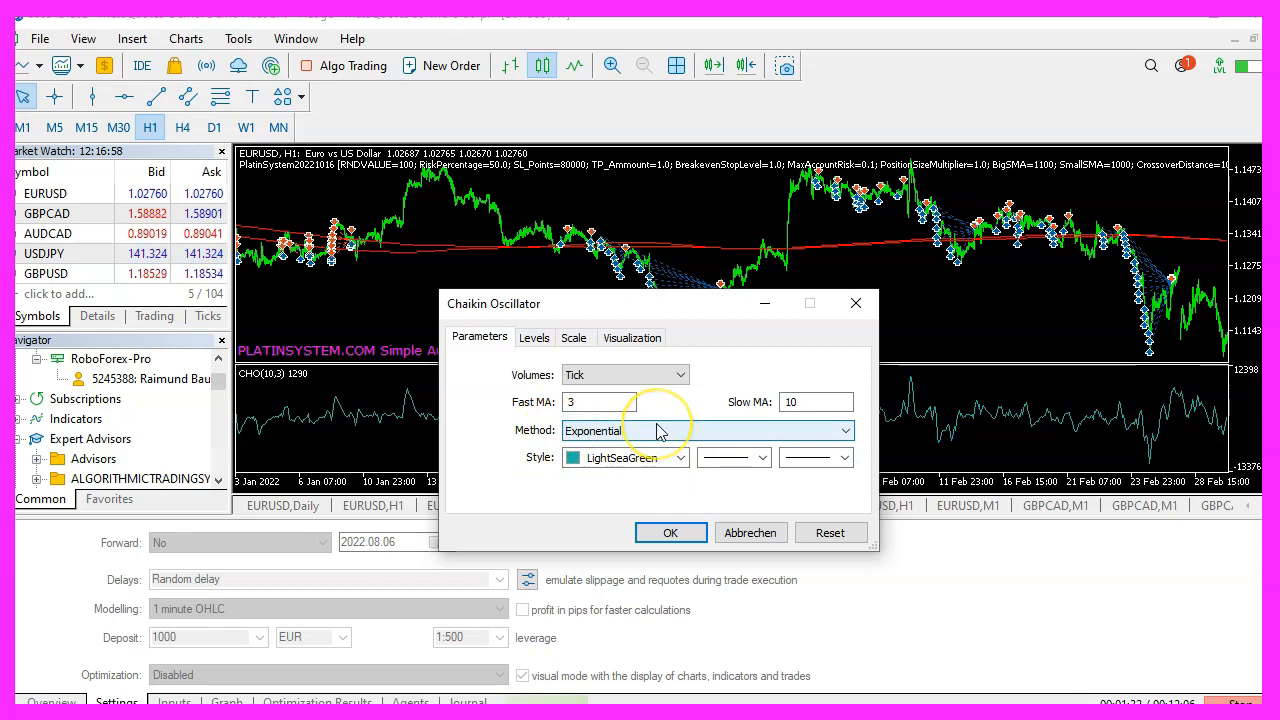
mouse_move(576, 456)
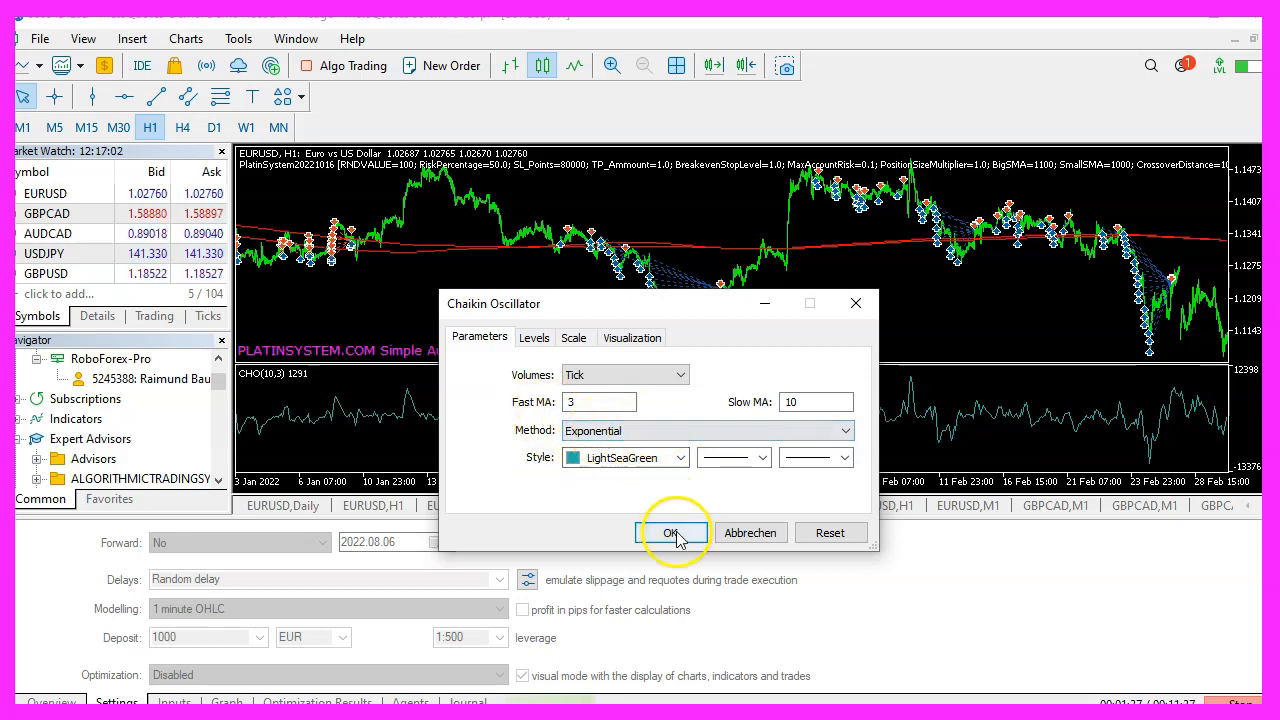
click(676, 532)
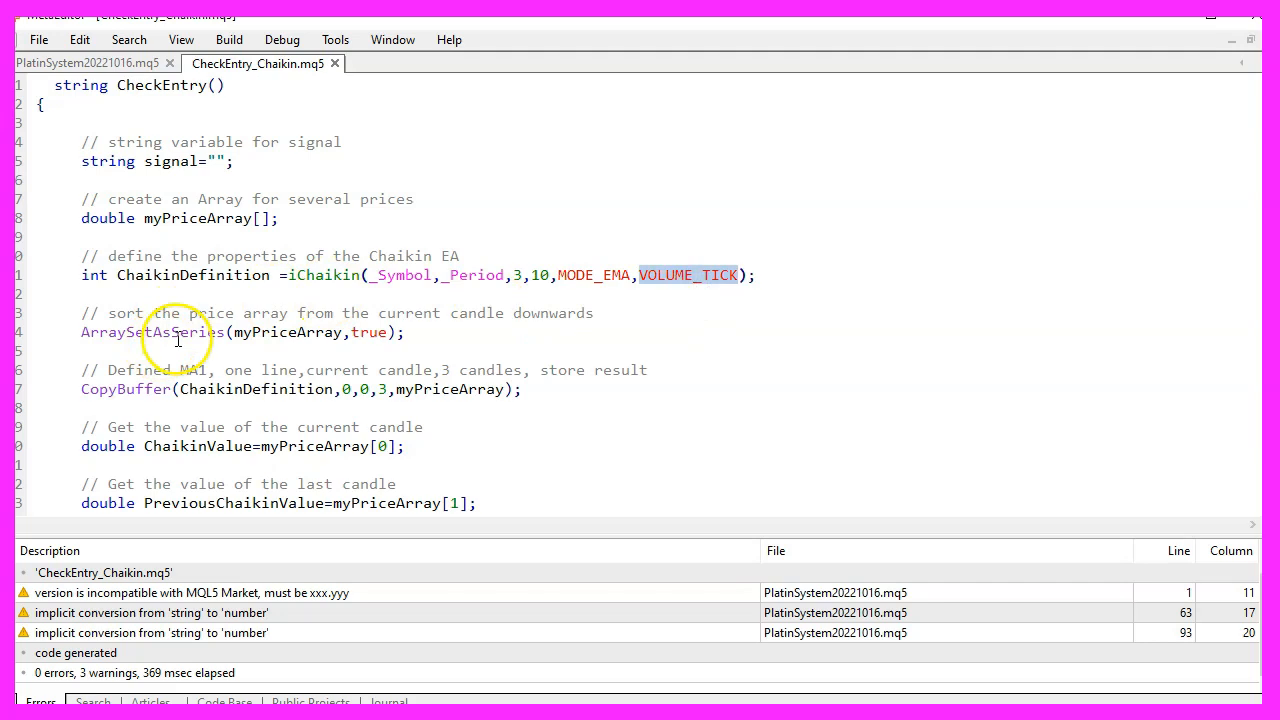
Review ArraySetAsSeries, the CopyBuffer call (ChaikinDefinition, 3 candles, index 0), the sell condition and returned signal.
double_click(152, 332)
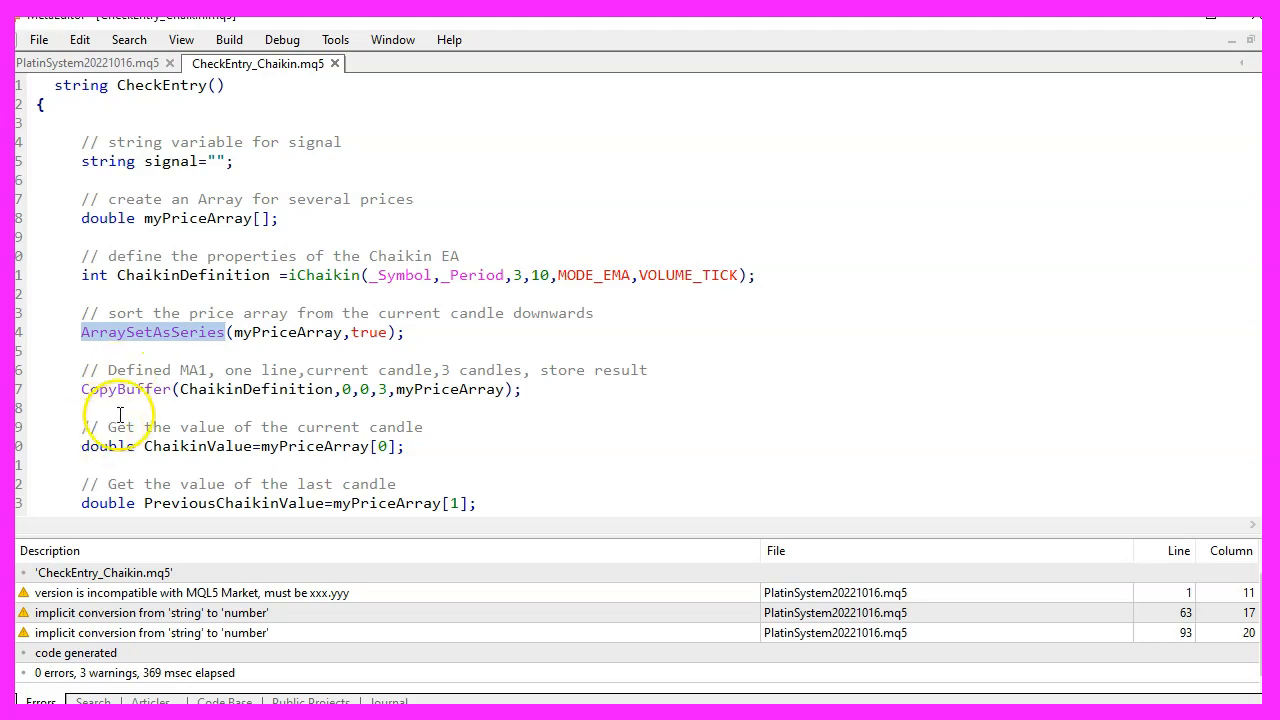
double_click(124, 388)
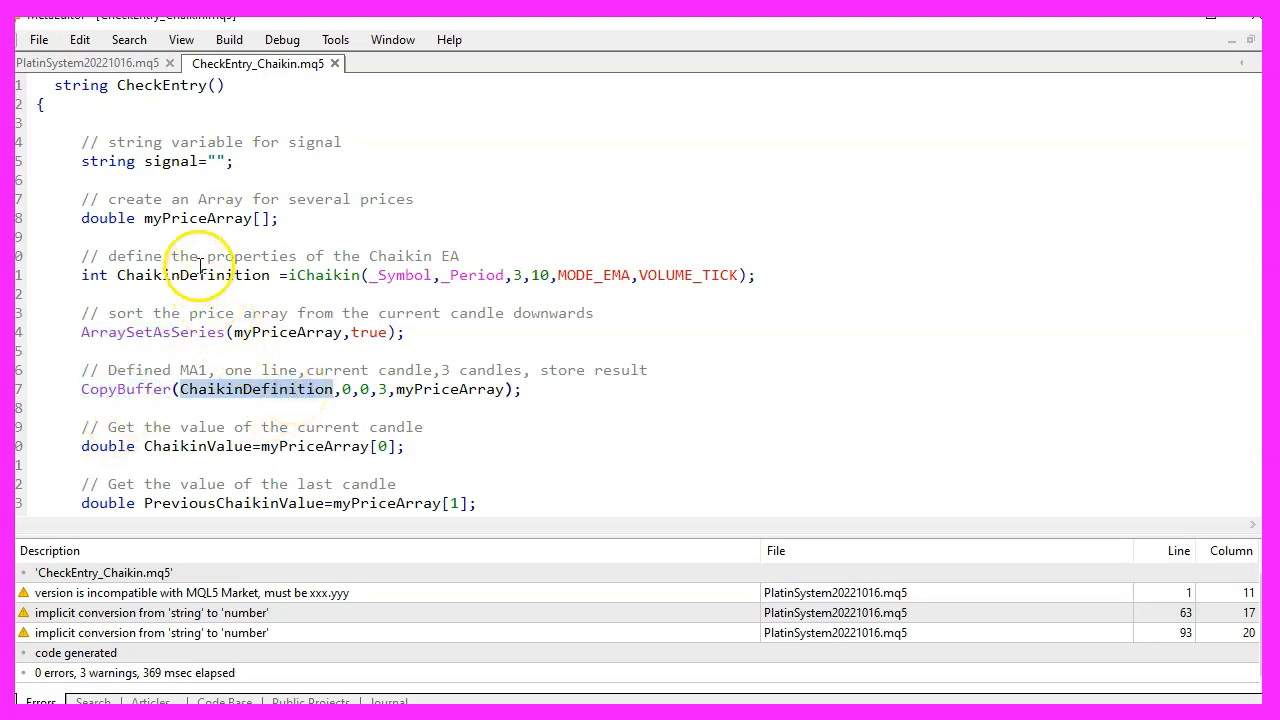
click(348, 388)
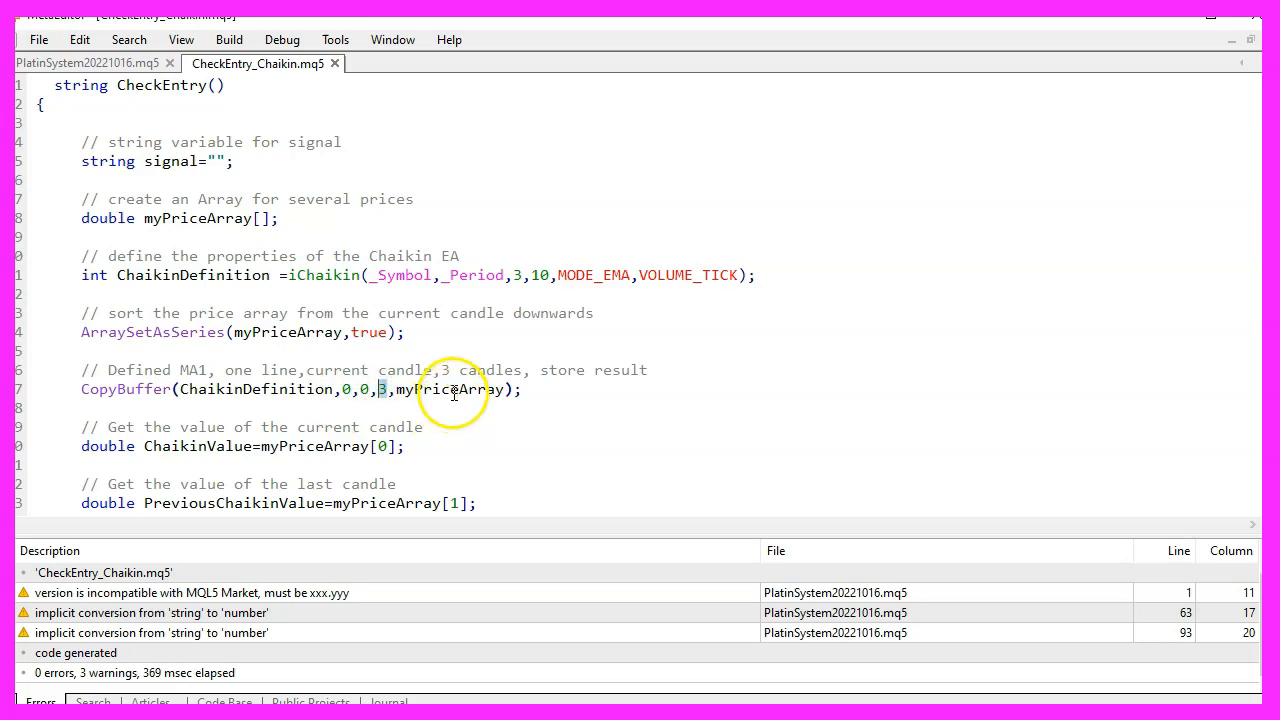
double_click(450, 388)
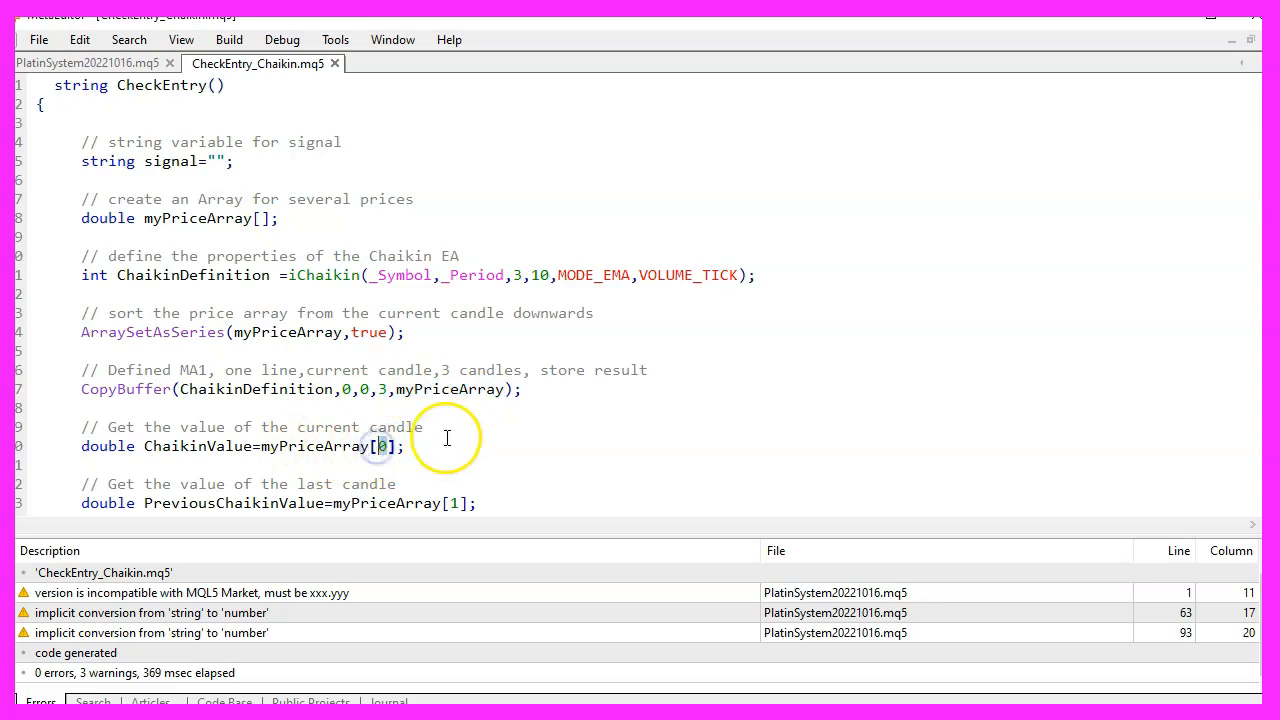
scroll(down, 3)
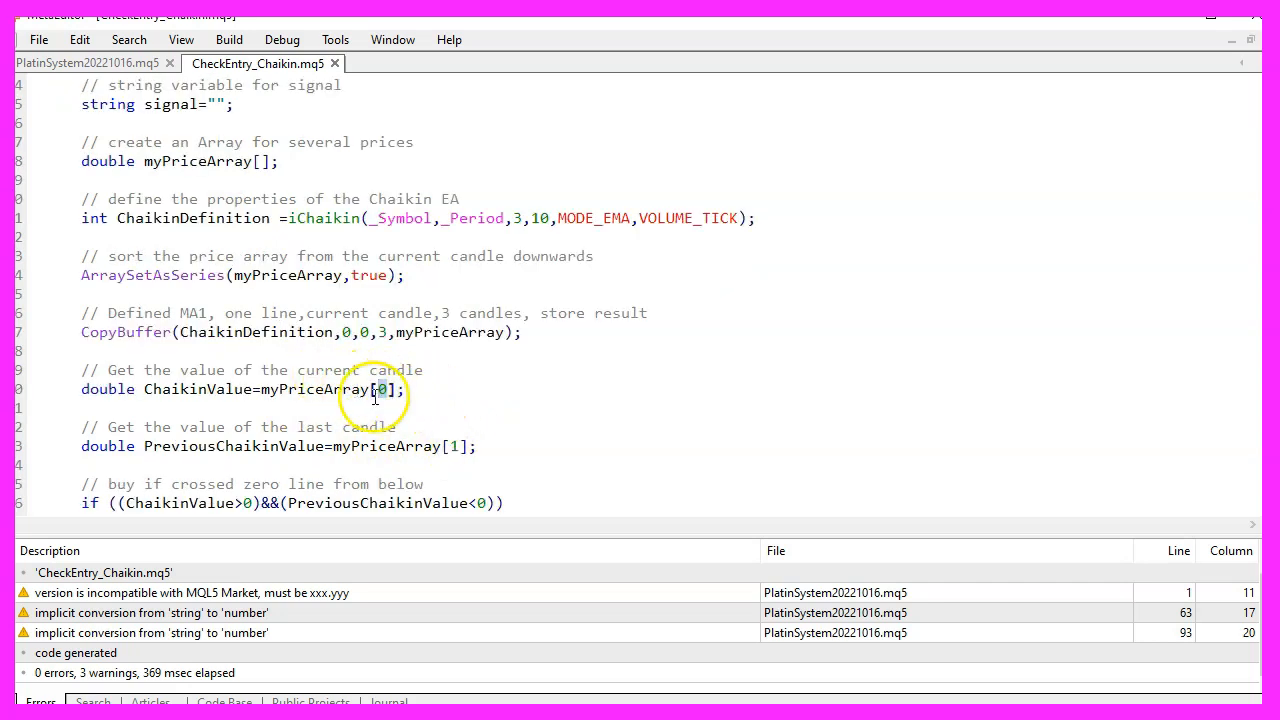
click(452, 448)
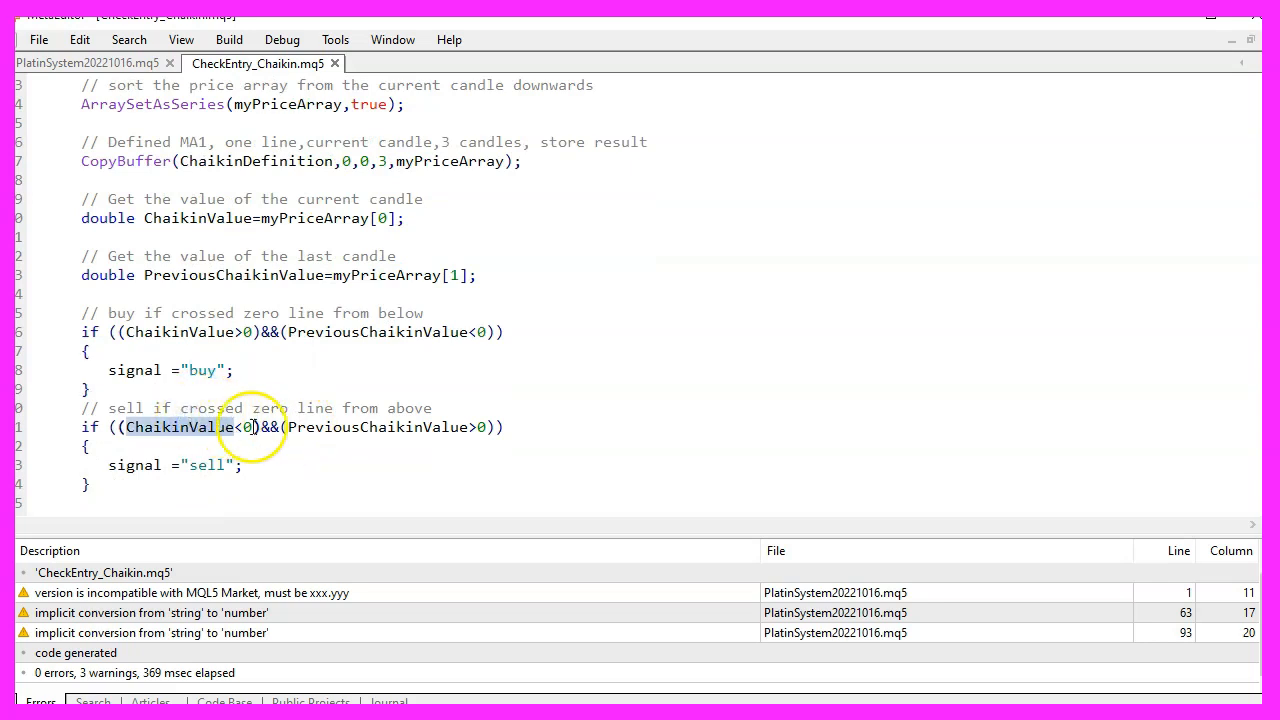
double_click(376, 428)
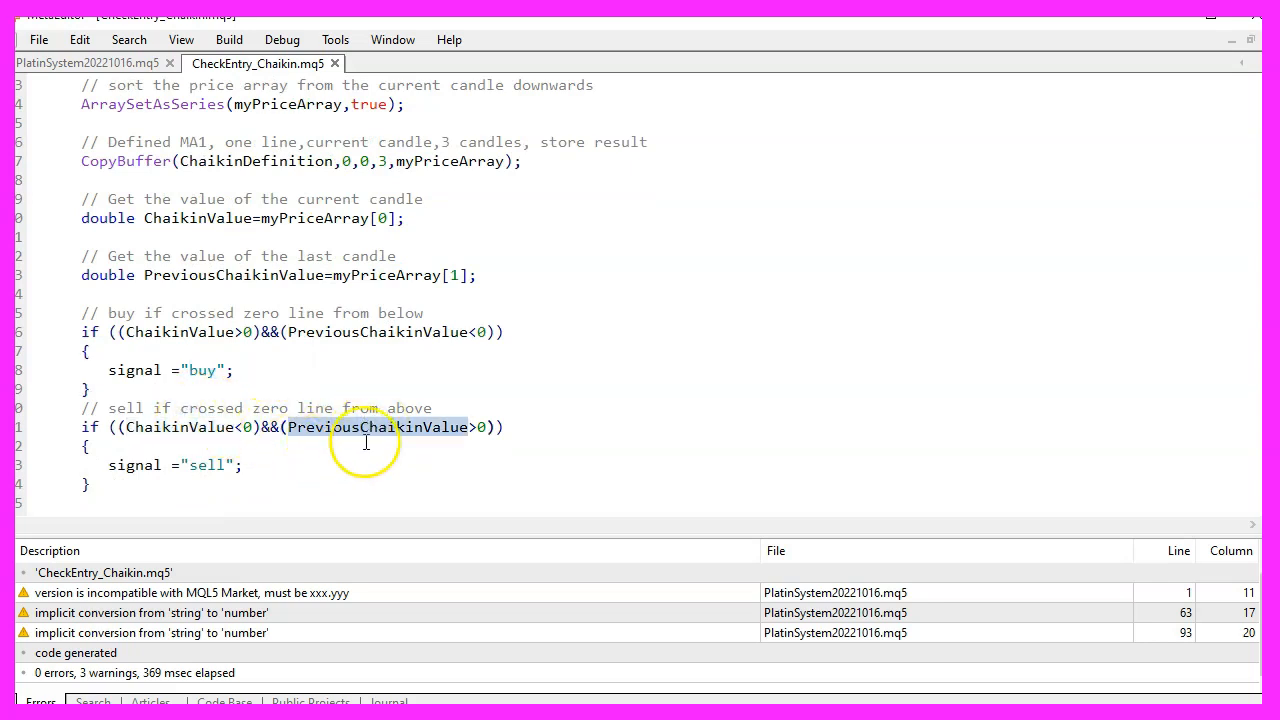
double_click(206, 464)
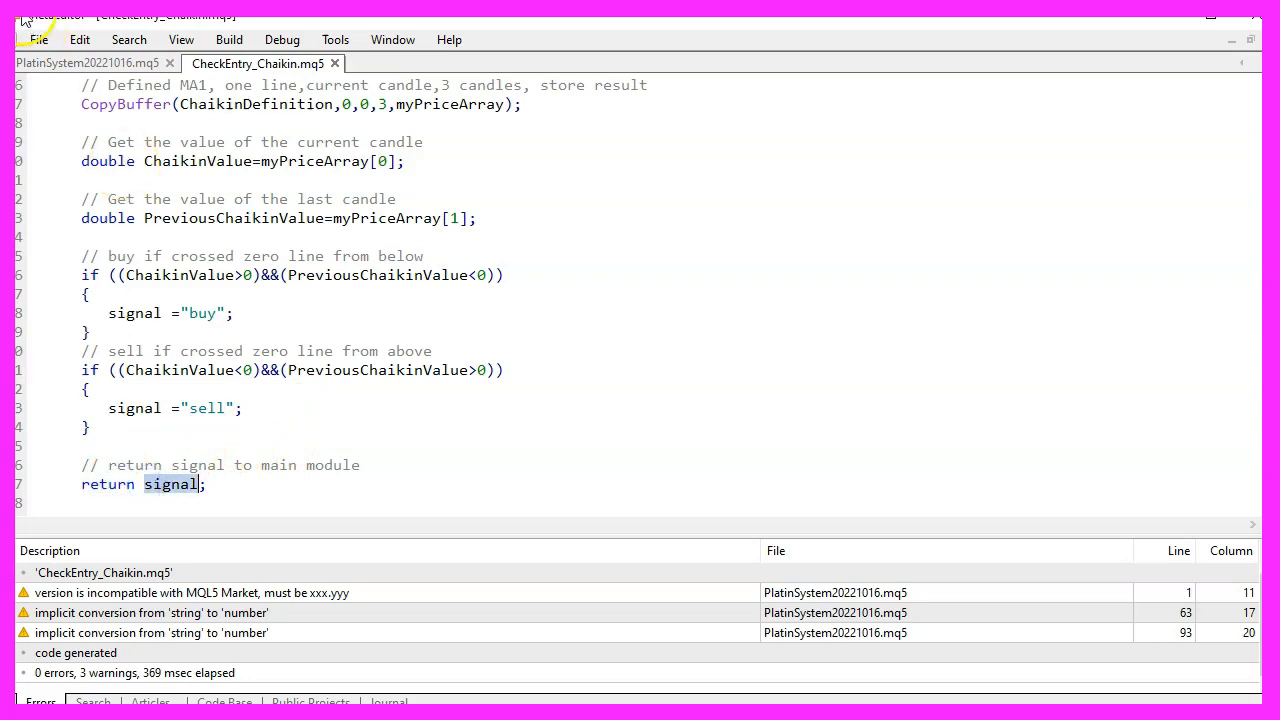
Save CheckEntry_Chaikin.mq5 and switch to the PlatinSystem20221016.mq5 main module.
click(40, 40)
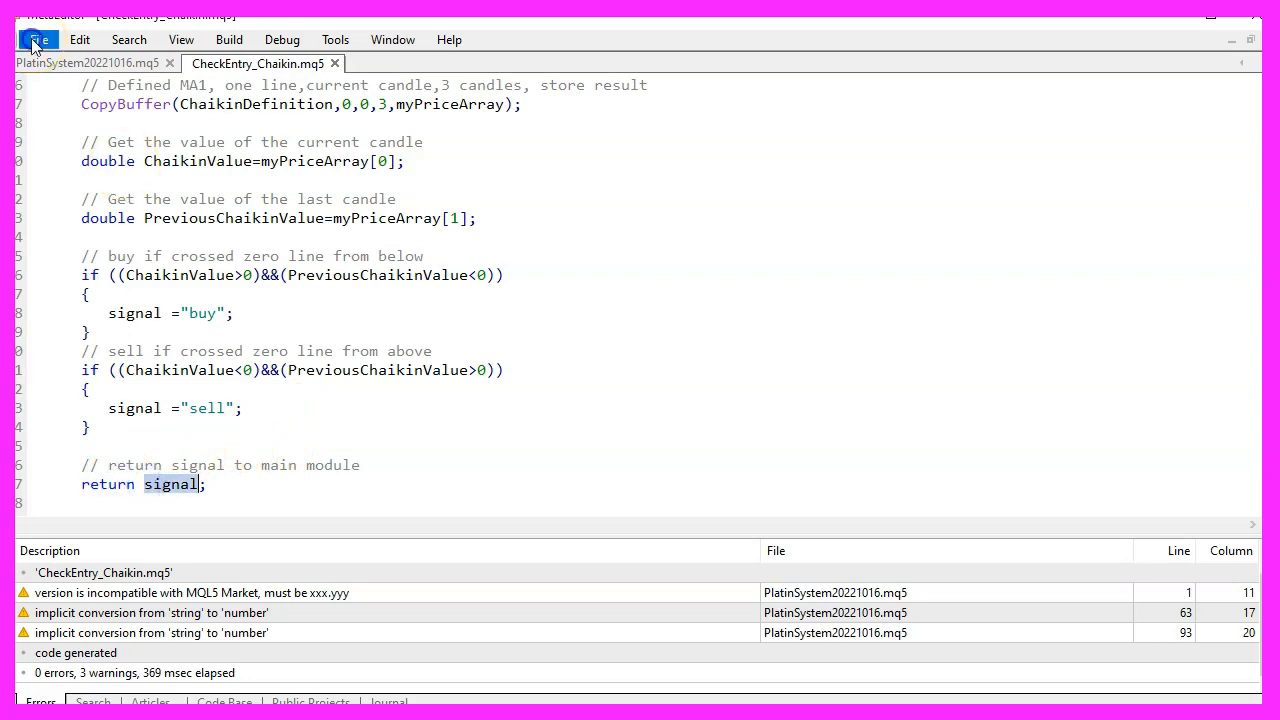
click(40, 40)
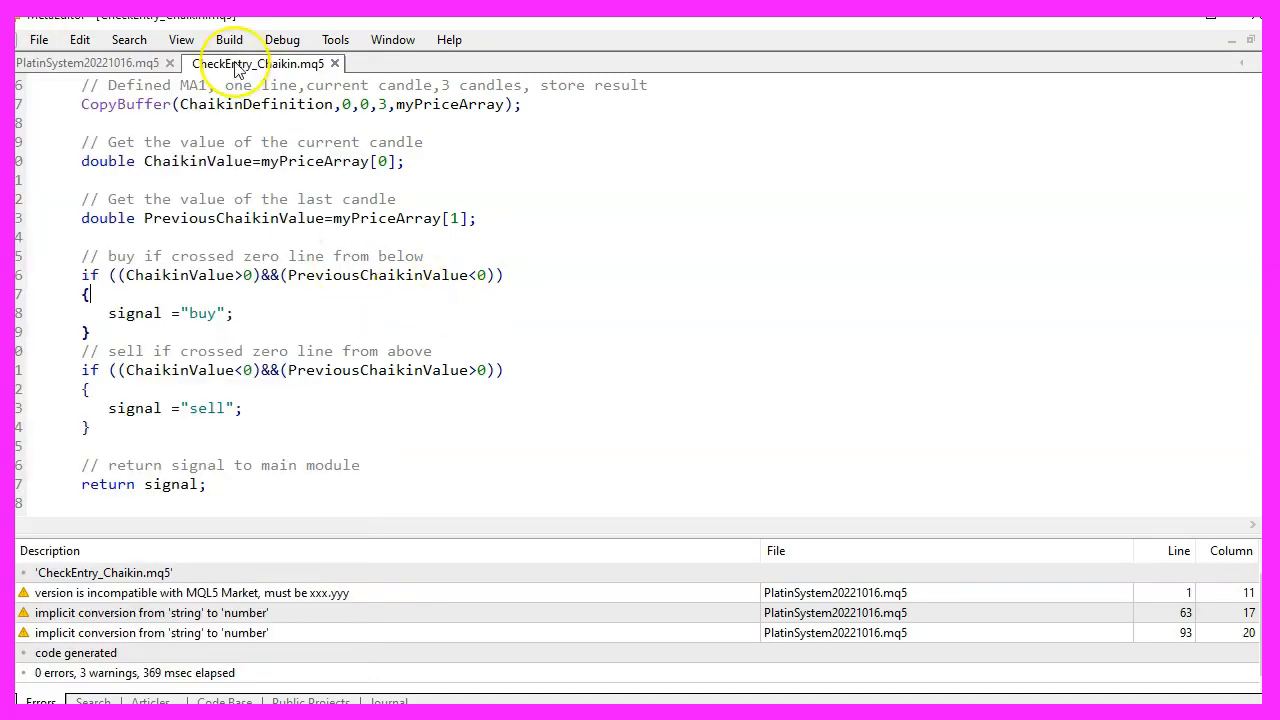
click(80, 62)
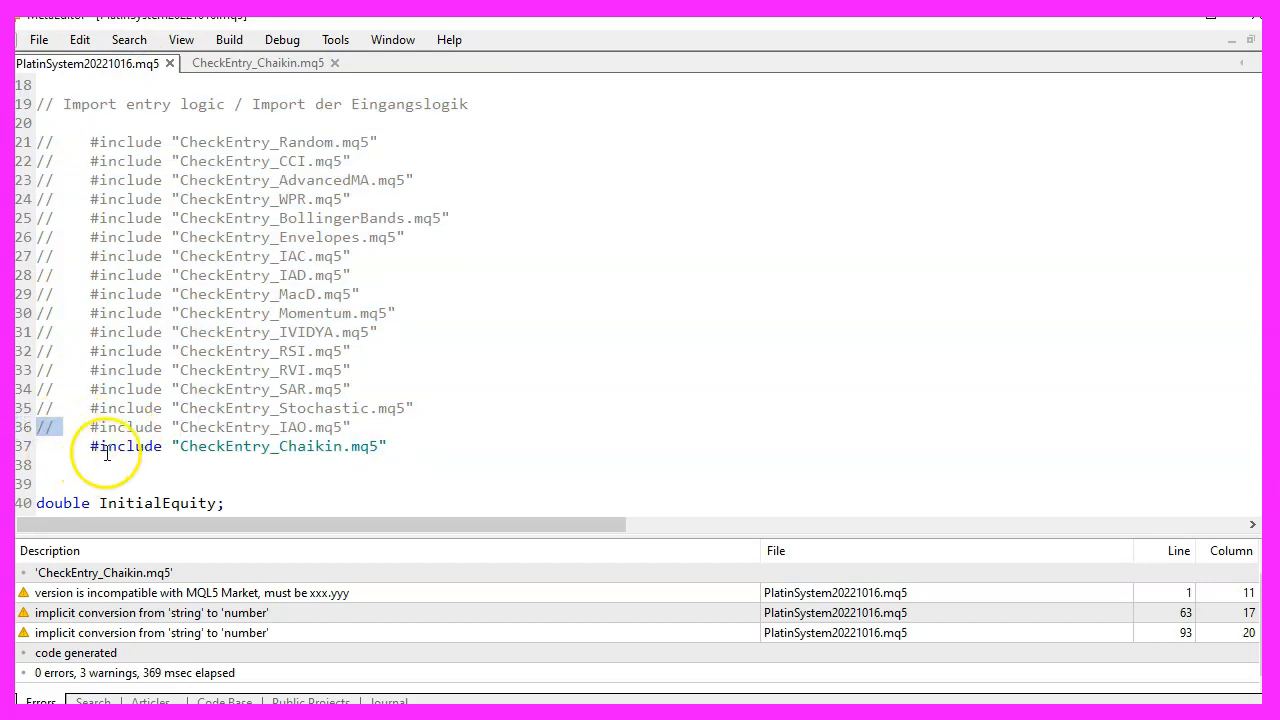
Highlight the CheckEntry_Chaikin include and show the Standard toolbar with Compile.
double_click(244, 446)
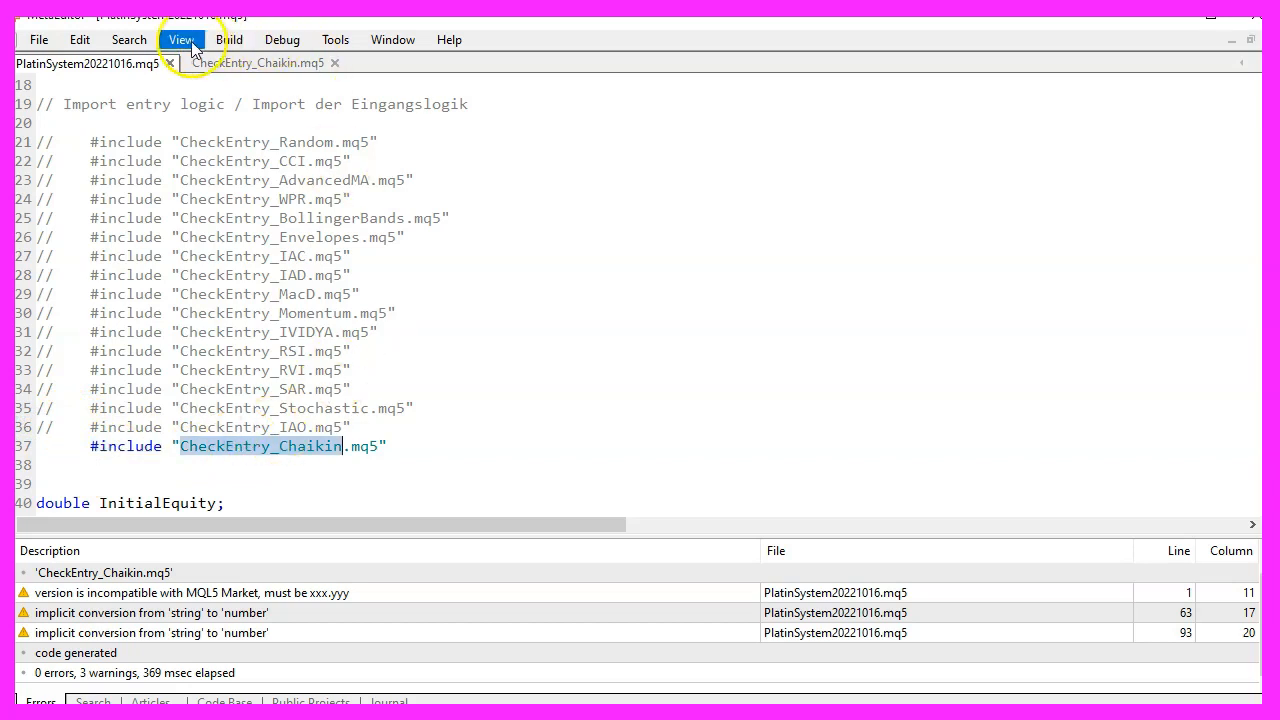
click(180, 40)
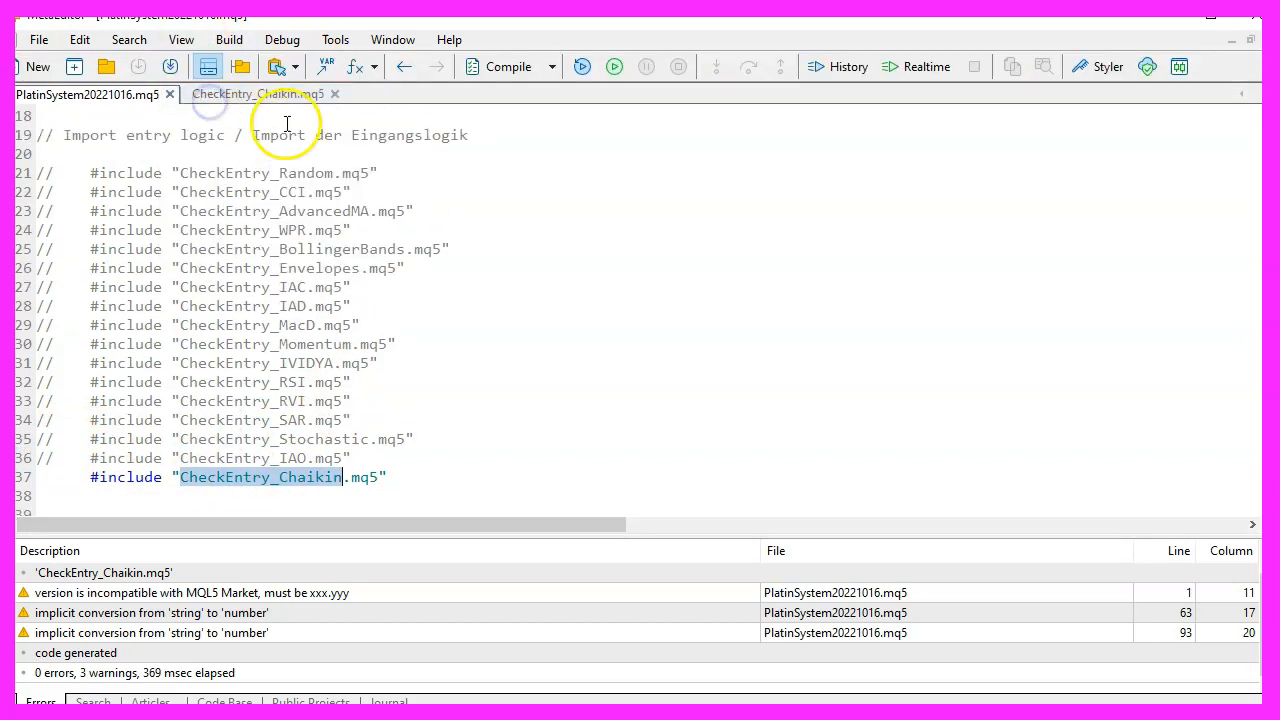